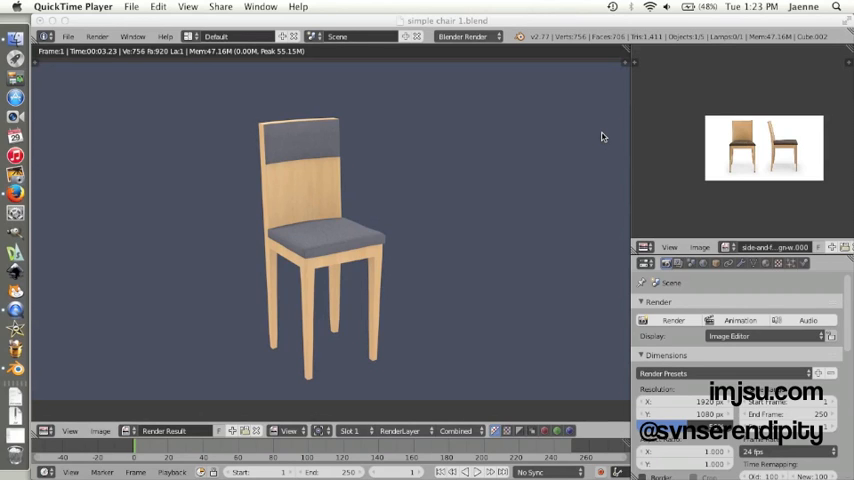
{"action": "mouse_move", "coordinate": [372, 224]}
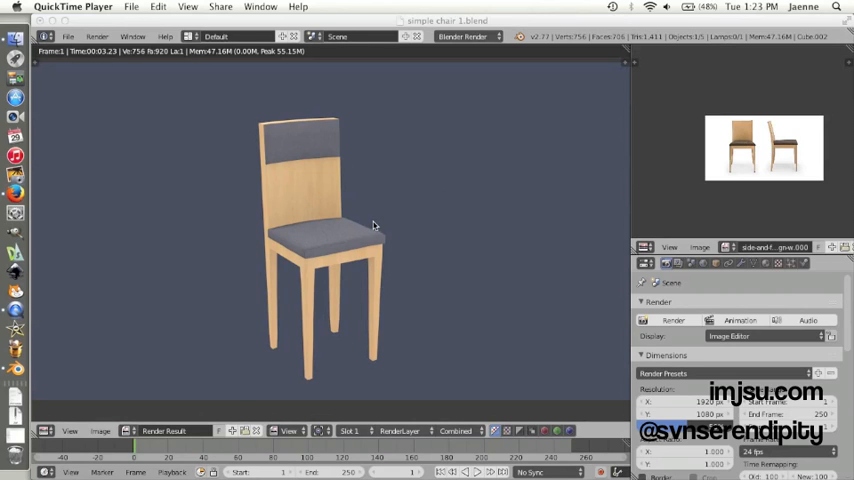
{"action": "mouse_move", "coordinate": [480, 180]}
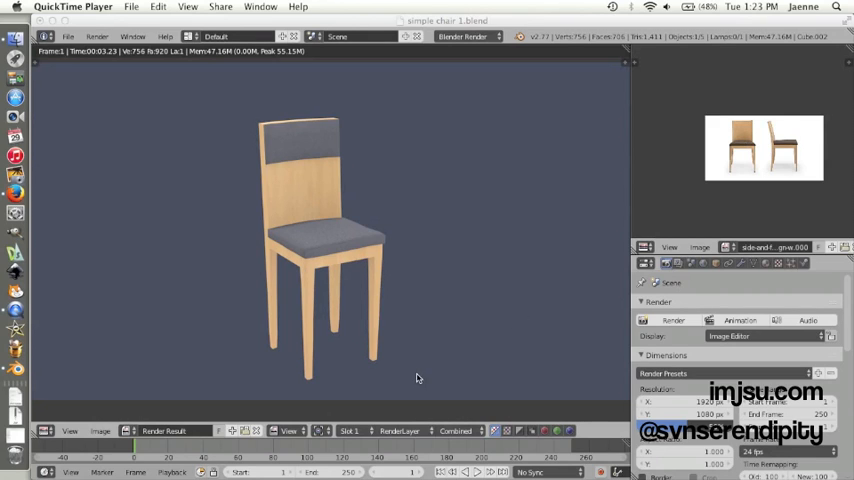
{"action": "mouse_move", "coordinate": [612, 32]}
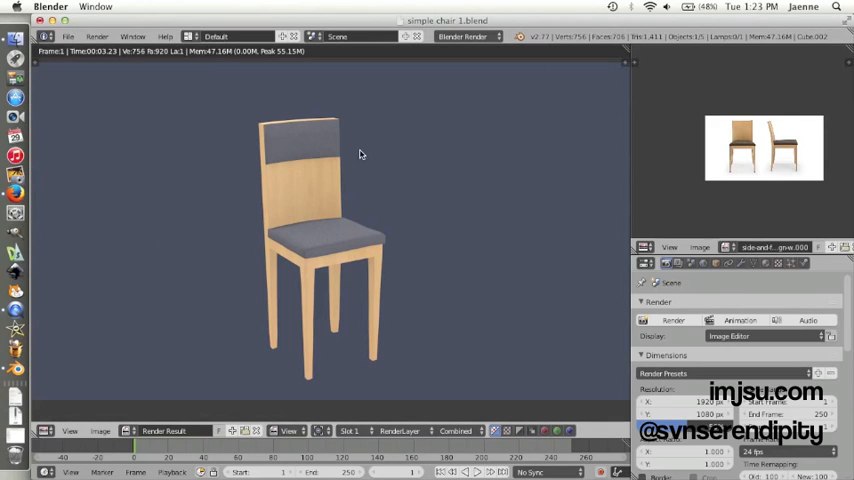
{"action": "mouse_move", "coordinate": [342, 168]}
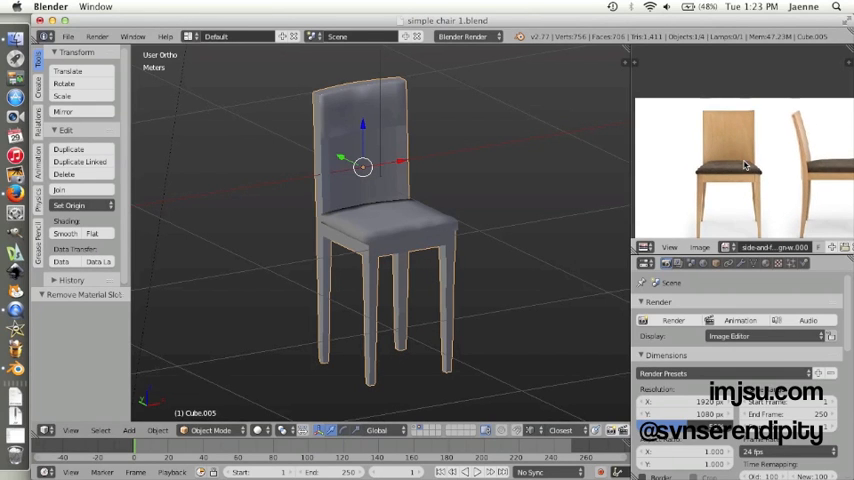
{"action": "mouse_move", "coordinate": [744, 172]}
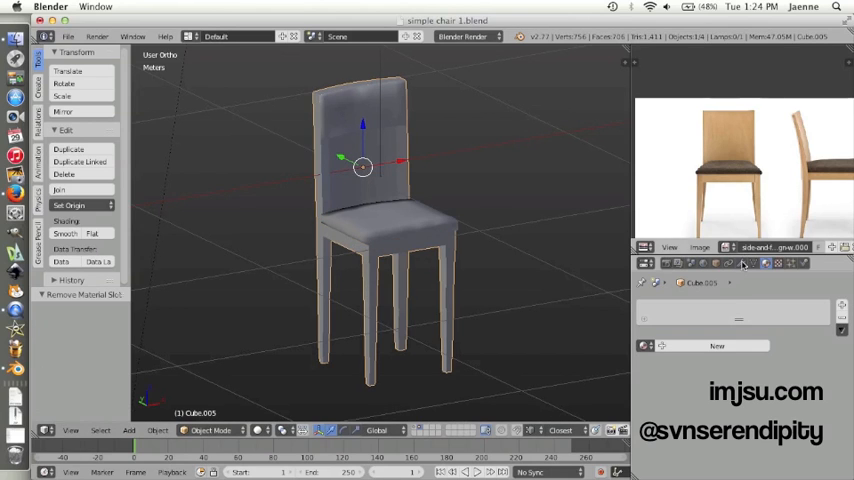
{"action": "mouse_move", "coordinate": [766, 264]}
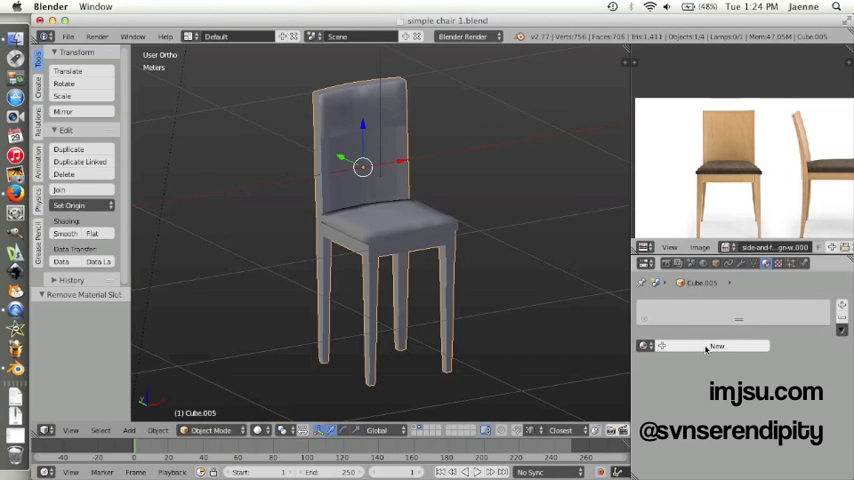
Step: Create a new frame material and set its diffuse colour to a light wood brown
{"action": "left_click", "coordinate": [716, 346]}
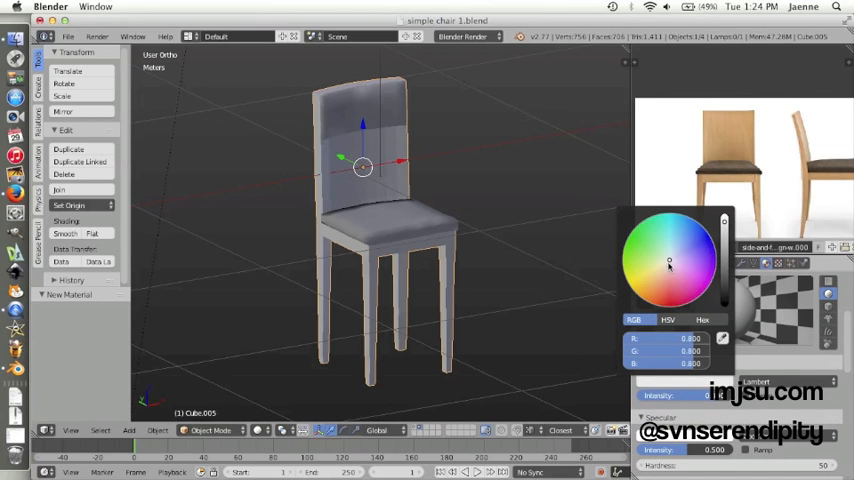
{"action": "left_click", "coordinate": [664, 264]}
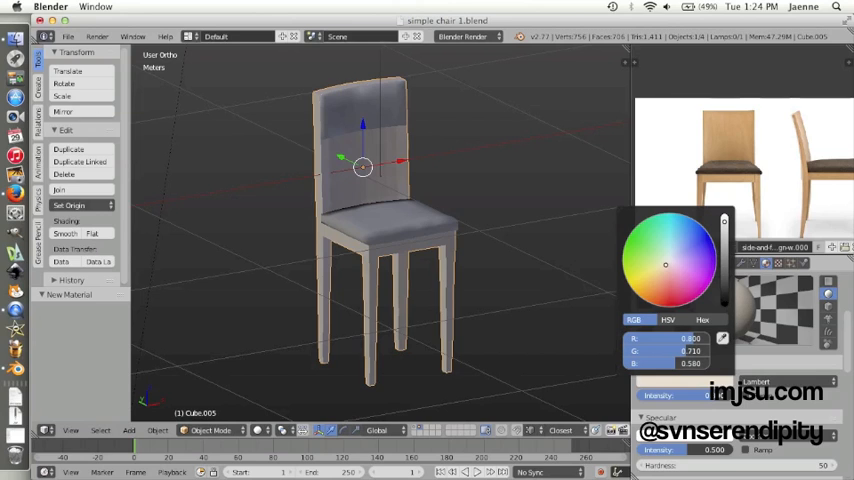
{"action": "left_click", "coordinate": [664, 264]}
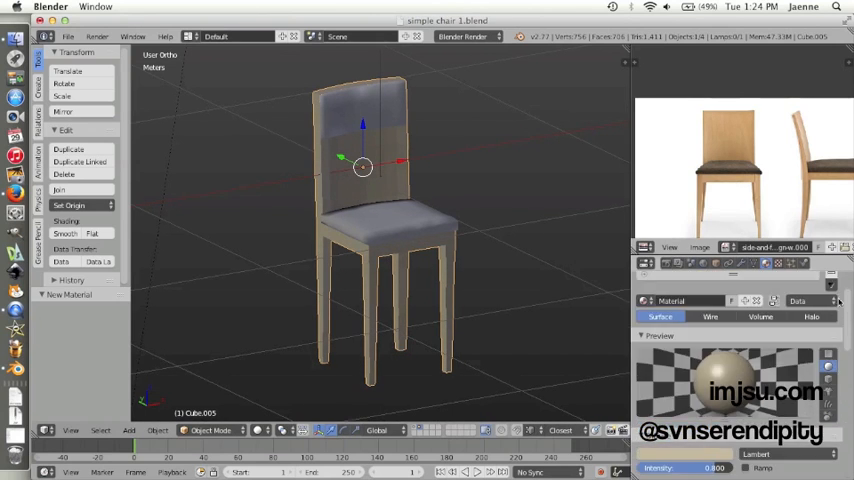
{"action": "mouse_move", "coordinate": [780, 262]}
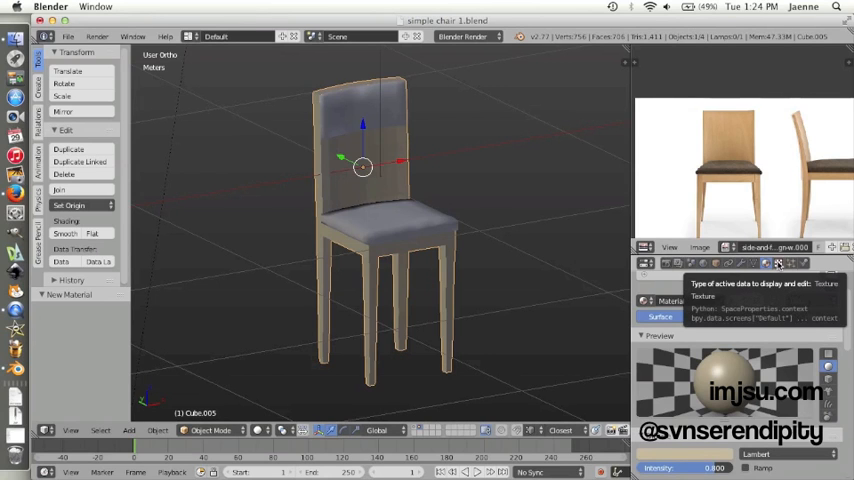
Step: Add a texture named 'wood' of type Image or Movie to the frame material
{"action": "left_click", "coordinate": [778, 264]}
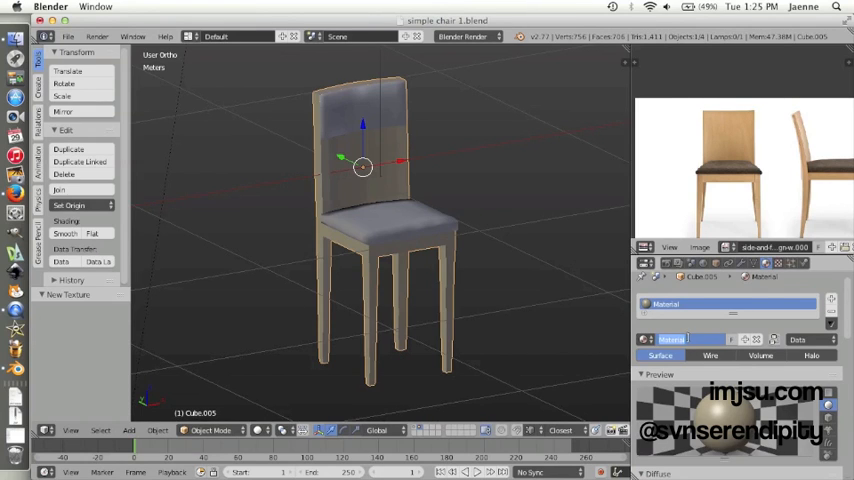
{"action": "type", "text": "wood"}
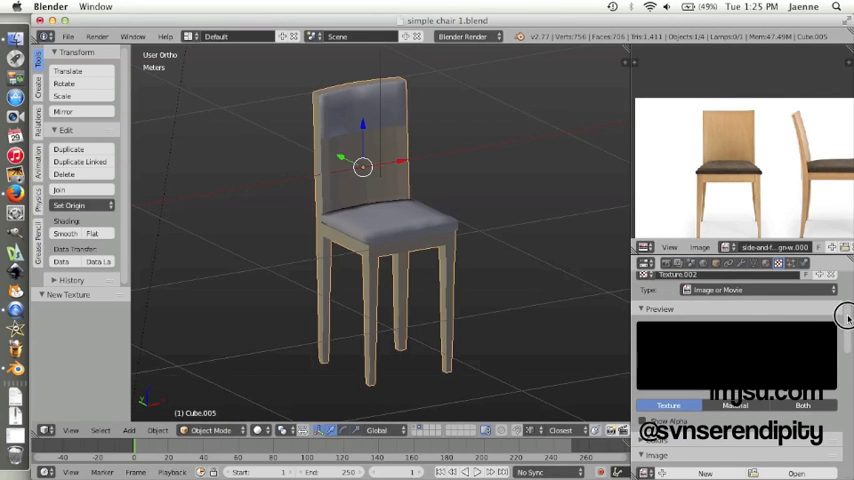
{"action": "left_click", "coordinate": [758, 290]}
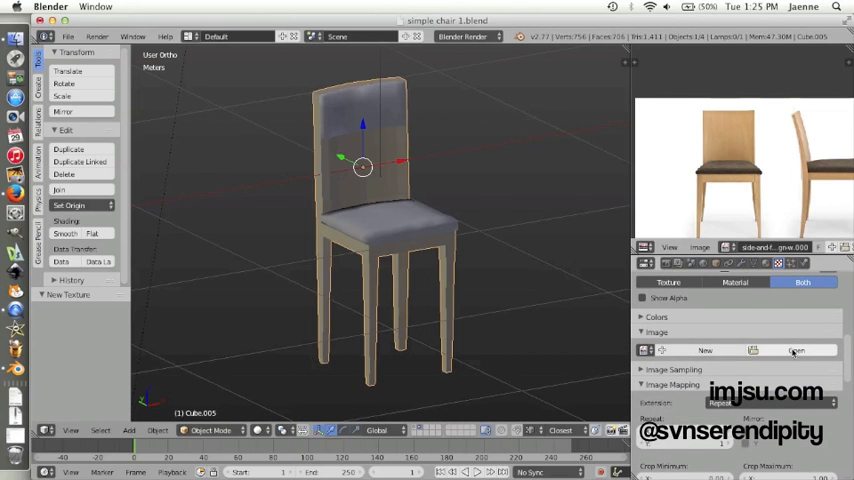
Step: Load the light wood JPG from the Textures folder as the frame texture's image
{"action": "left_click", "coordinate": [796, 350]}
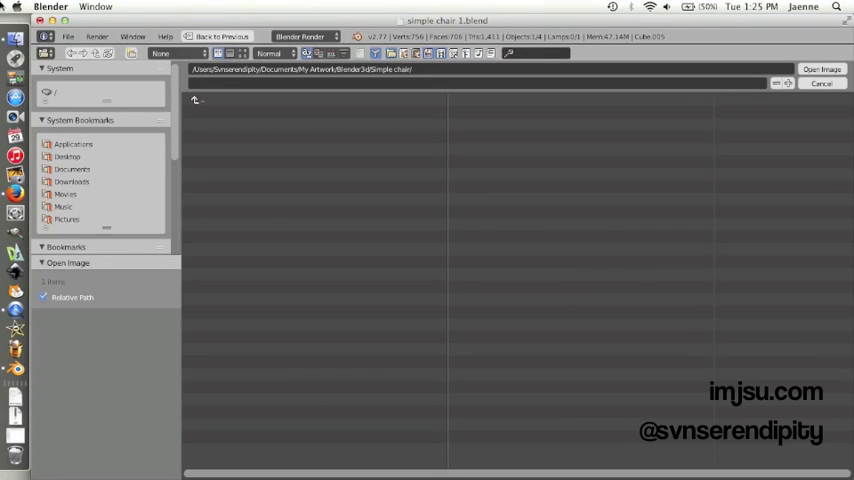
{"action": "left_click", "coordinate": [72, 168]}
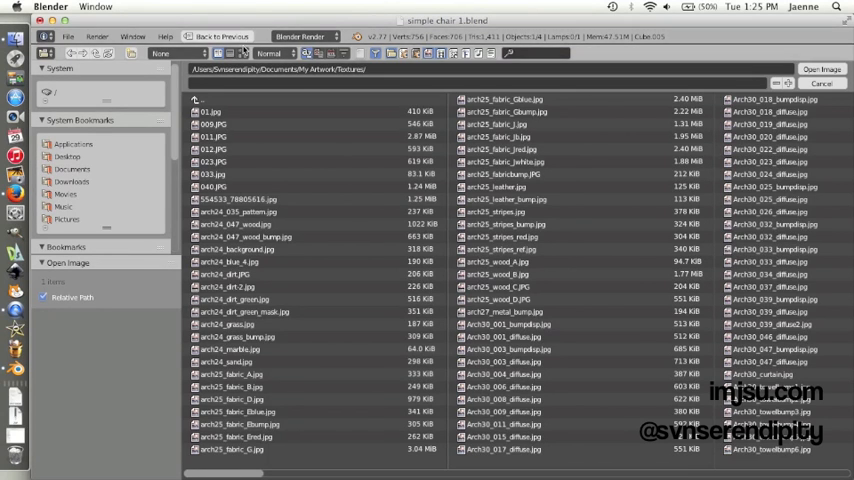
{"action": "left_click", "coordinate": [232, 52]}
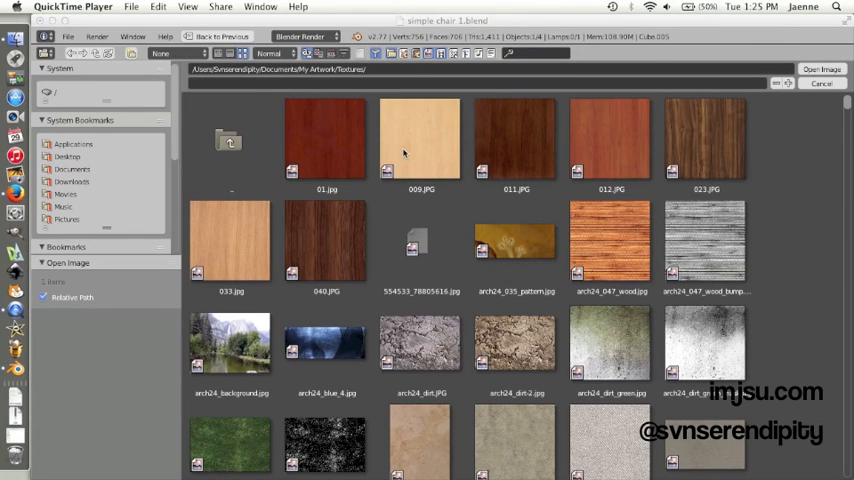
{"action": "left_click", "coordinate": [420, 138]}
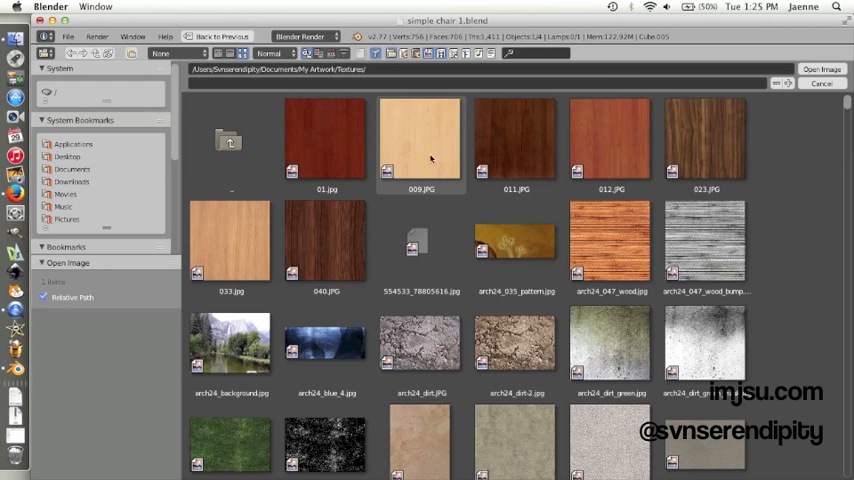
{"action": "left_click", "coordinate": [420, 142]}
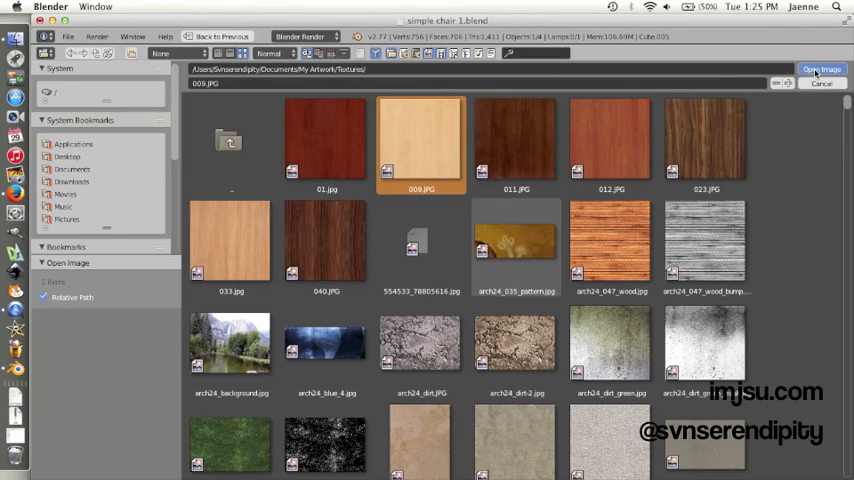
{"action": "left_click", "coordinate": [820, 68]}
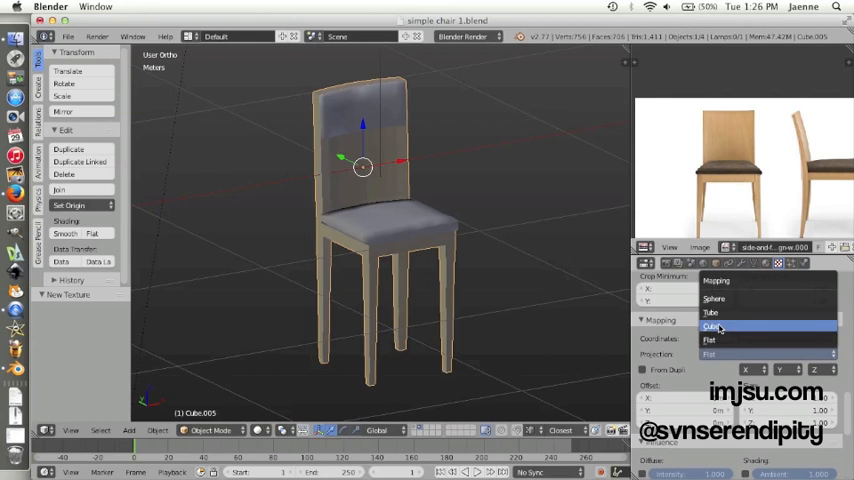
Step: Choose a projection type for mapping the wood image onto the frame
{"action": "left_click", "coordinate": [718, 328]}
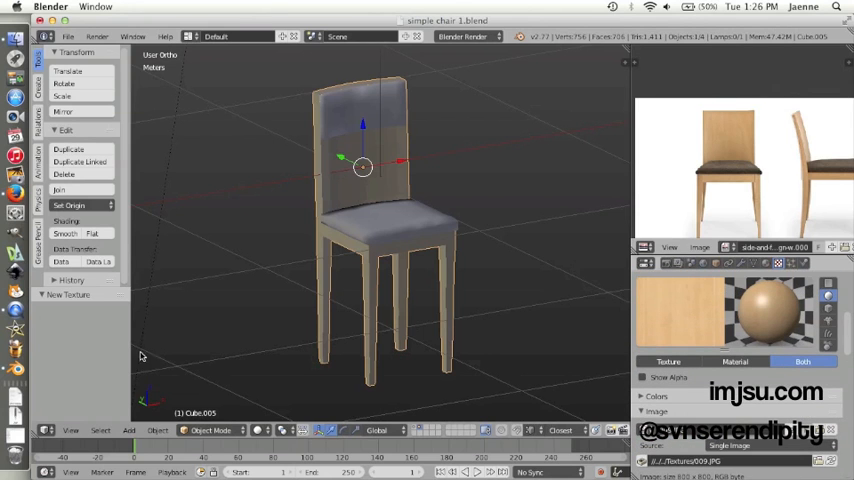
{"action": "mouse_move", "coordinate": [350, 284]}
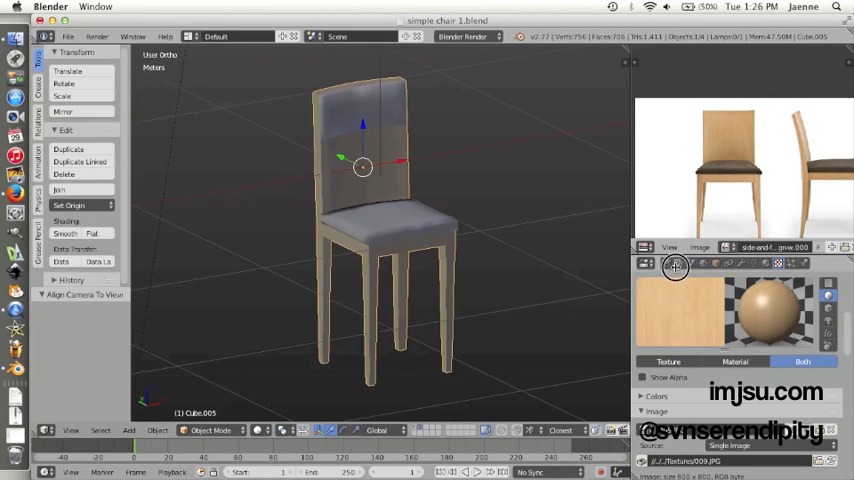
Step: Render the scene to check the light wood texture on the chair frame
{"action": "left_click", "coordinate": [96, 36]}
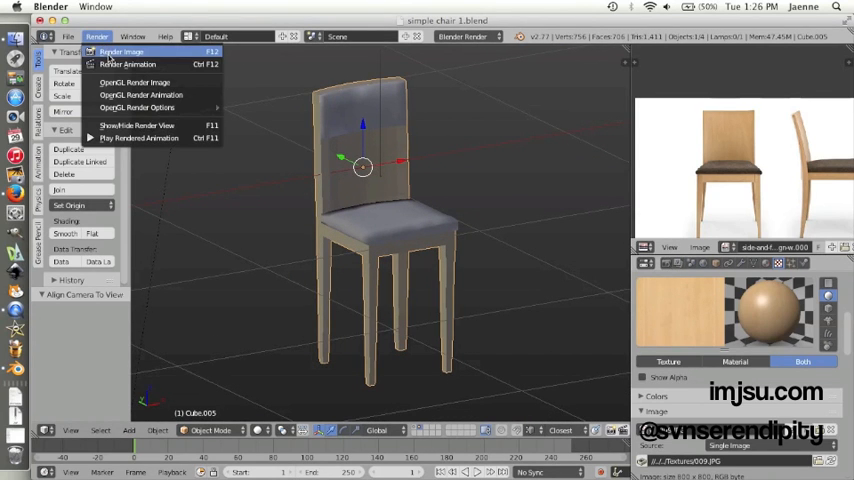
{"action": "left_click", "coordinate": [120, 52]}
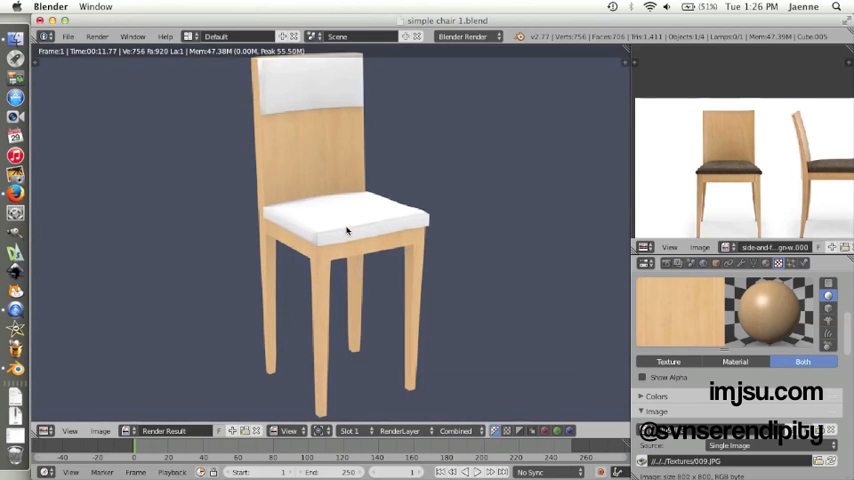
{"action": "mouse_move", "coordinate": [330, 196]}
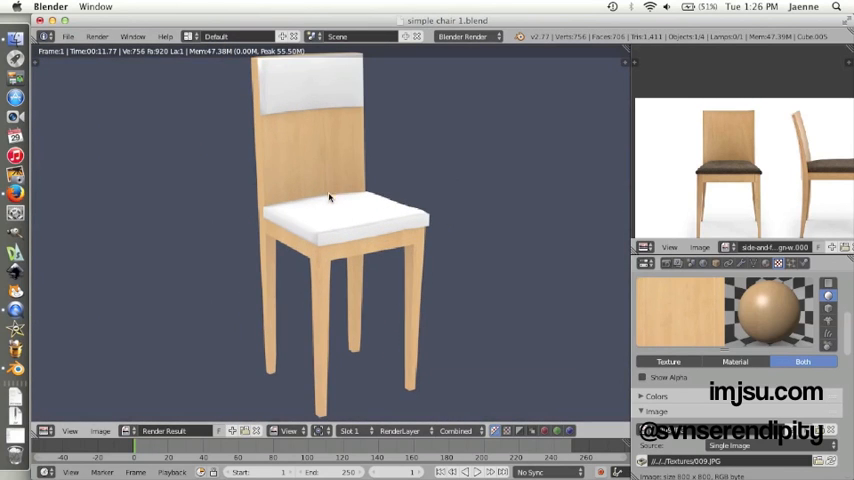
{"action": "mouse_move", "coordinate": [350, 304]}
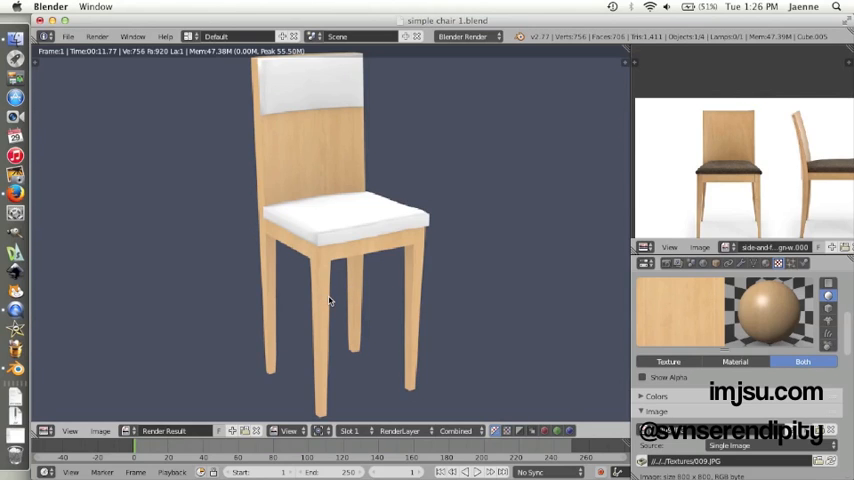
{"action": "mouse_move", "coordinate": [328, 298]}
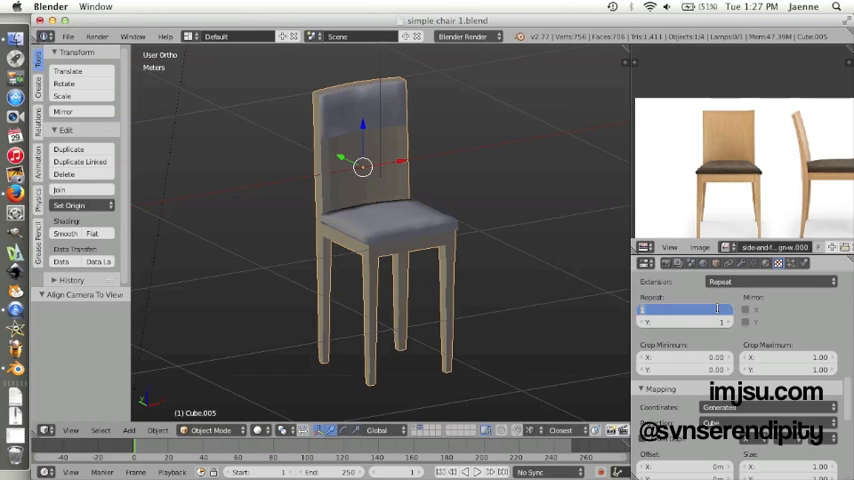
{"action": "left_click", "coordinate": [684, 308]}
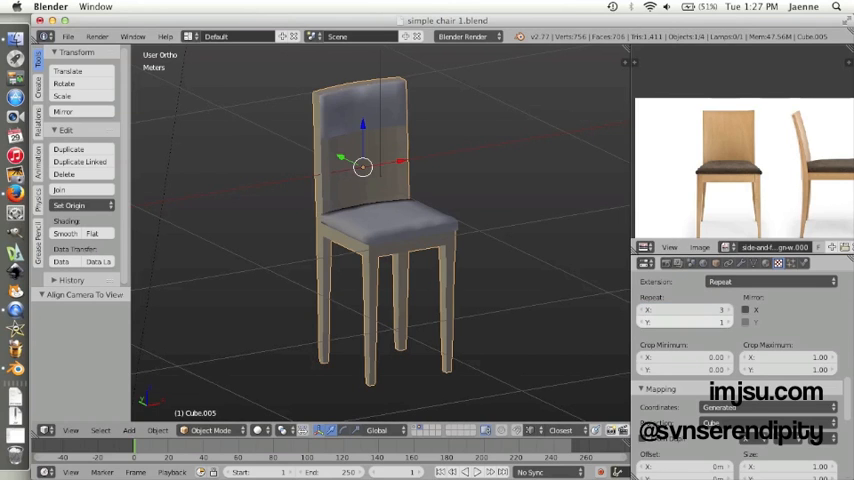
{"action": "left_click", "coordinate": [684, 320]}
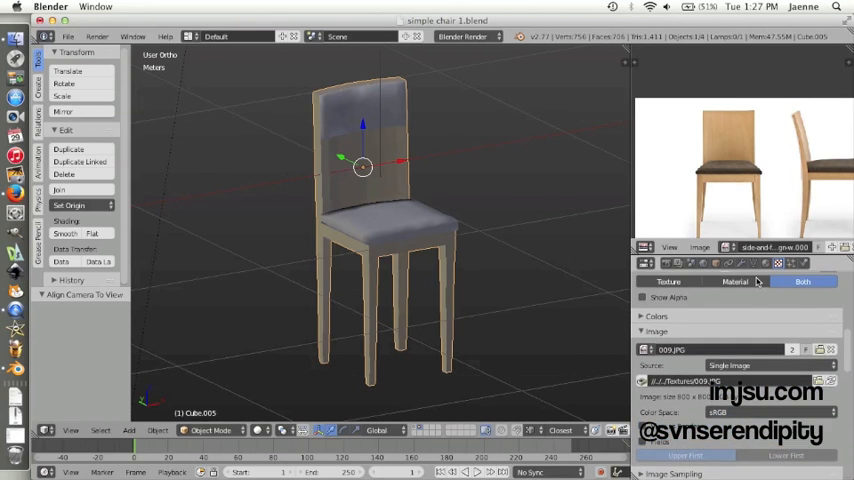
{"action": "left_click", "coordinate": [700, 264]}
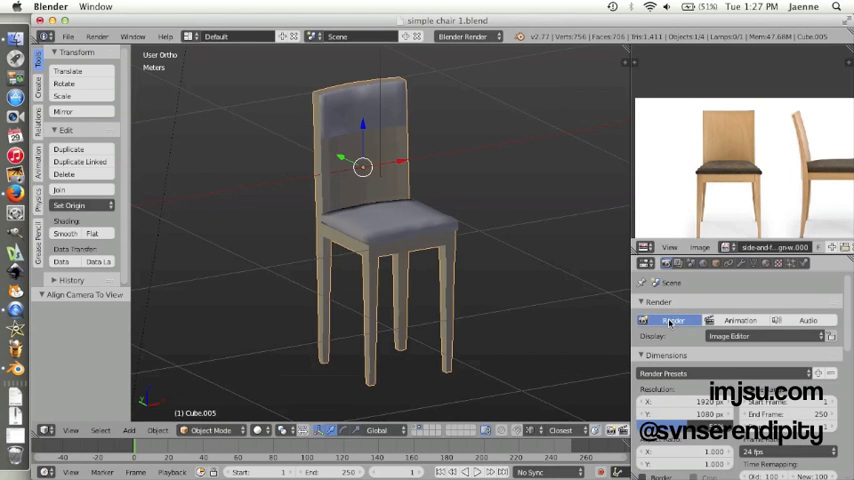
{"action": "left_click", "coordinate": [672, 320]}
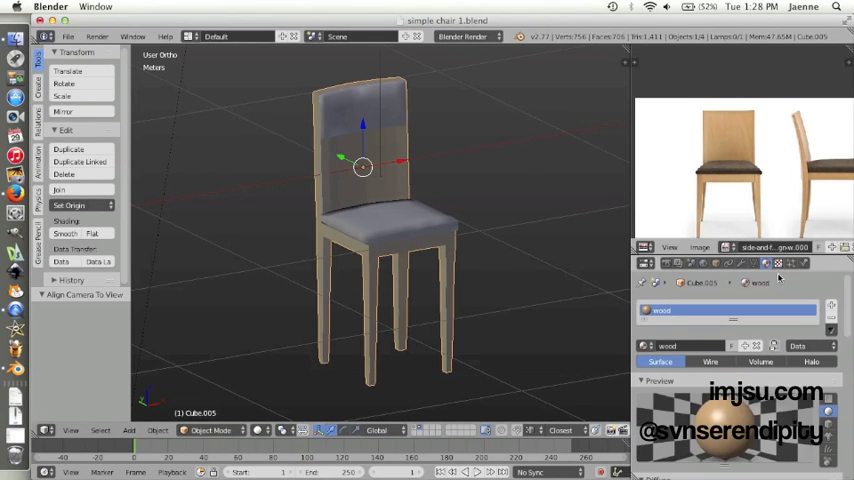
{"action": "mouse_move", "coordinate": [832, 360]}
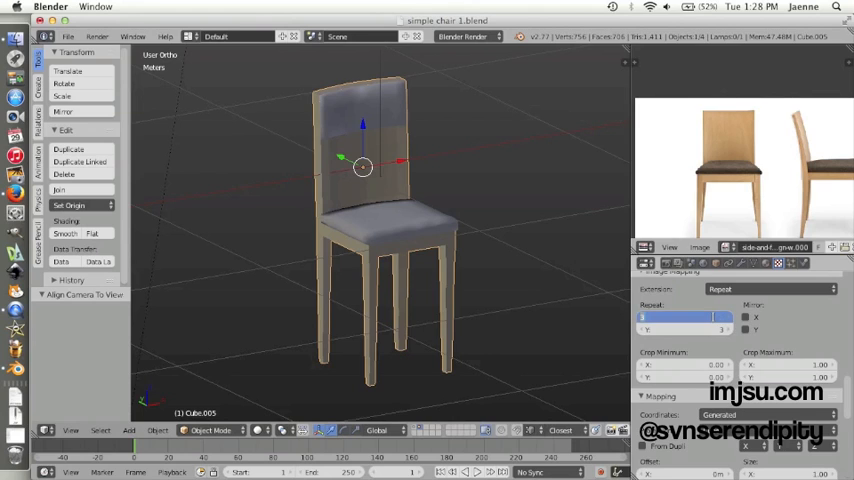
{"action": "left_click", "coordinate": [684, 316]}
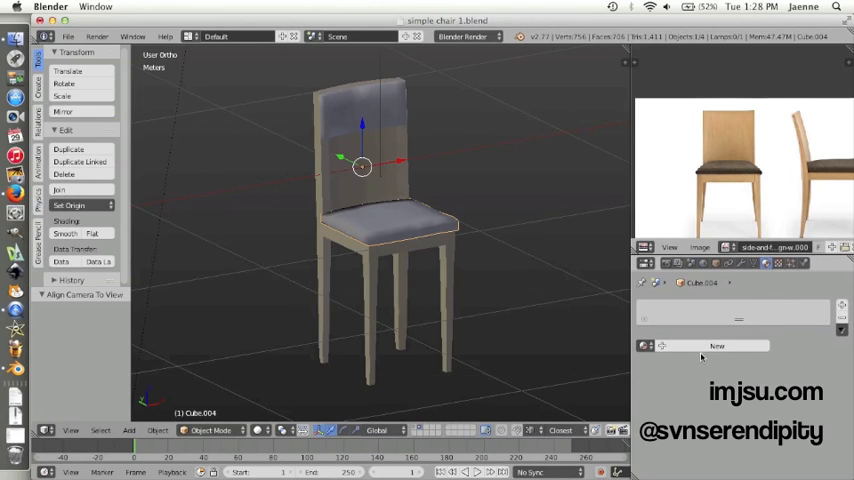
{"action": "mouse_move", "coordinate": [768, 264]}
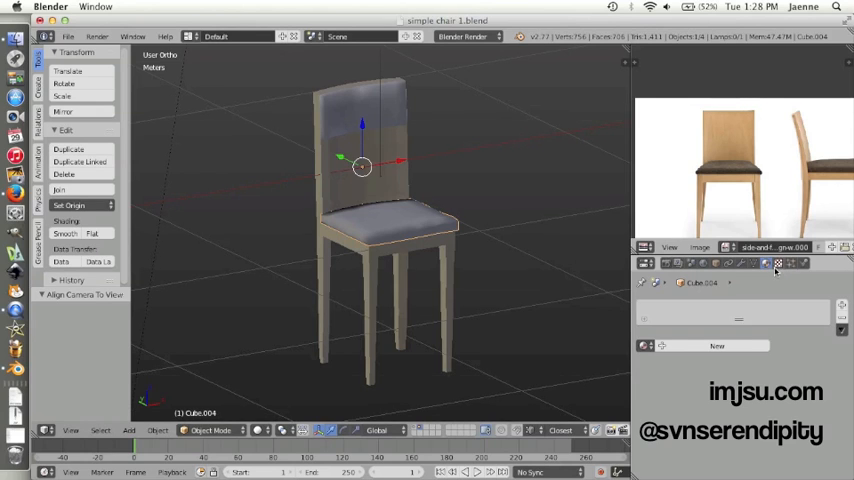
{"action": "mouse_move", "coordinate": [768, 264]}
{"action": "type", "text": "fabric"}
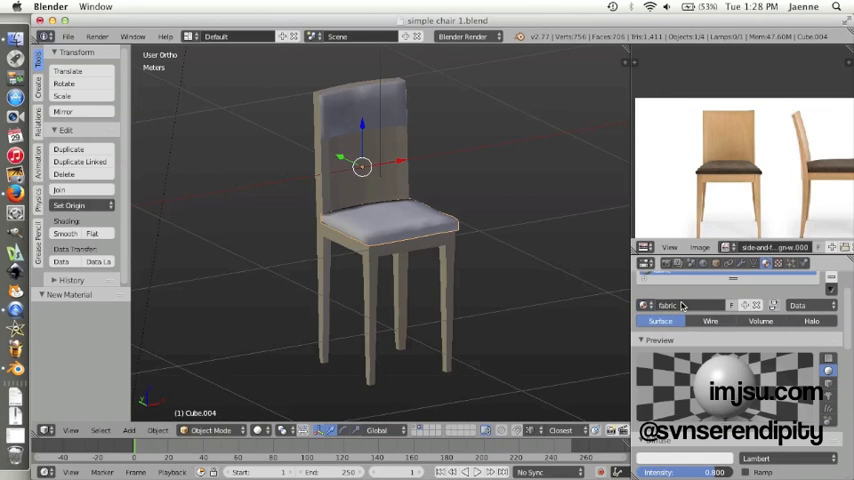
Step: Assign the existing 'fabric' material to the seat and backrest cushions
{"action": "left_click", "coordinate": [648, 304]}
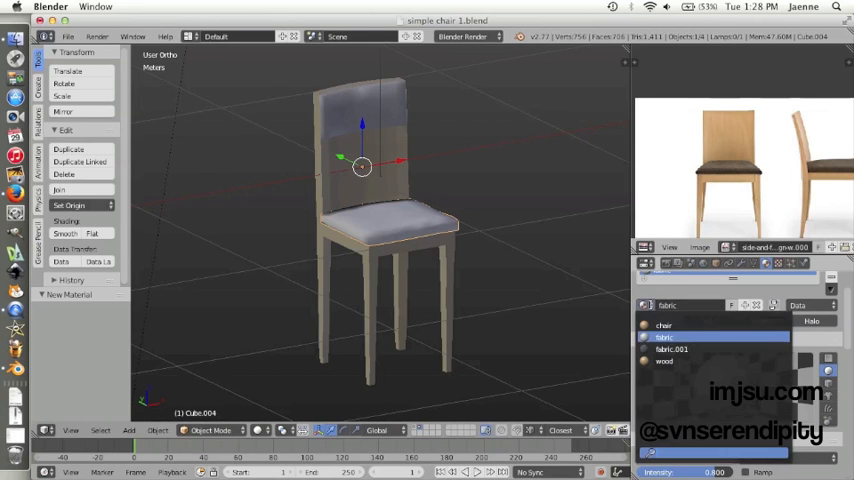
{"action": "left_click", "coordinate": [664, 324]}
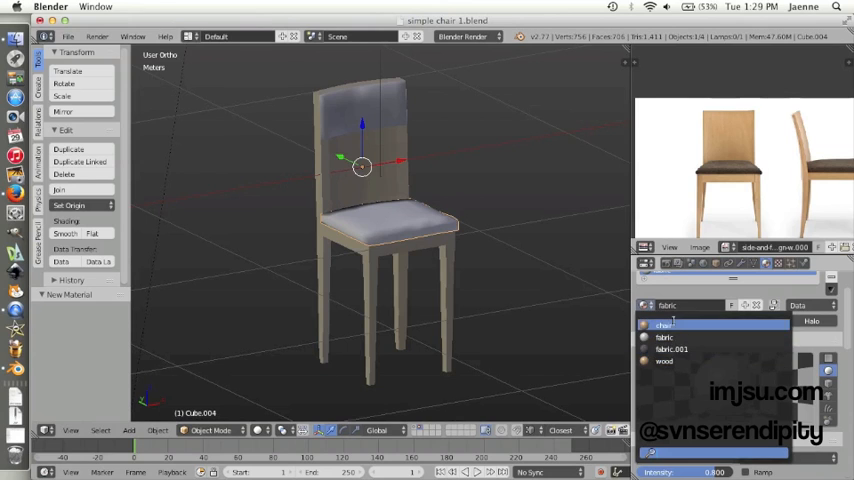
{"action": "left_click", "coordinate": [672, 348]}
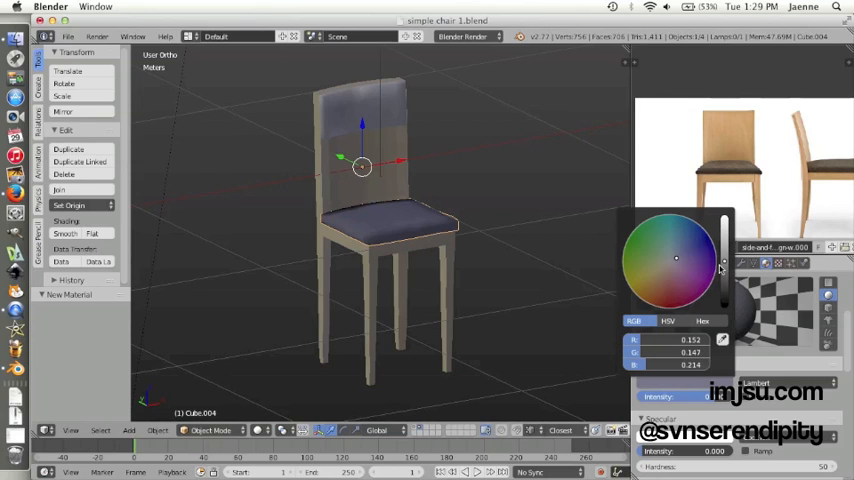
{"action": "mouse_move", "coordinate": [724, 296]}
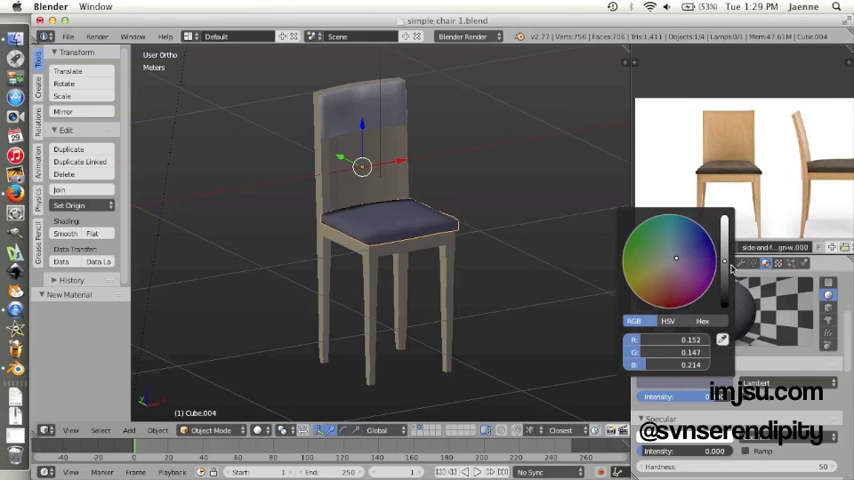
Step: Set the fabric material's diffuse colour to a dark brown
{"action": "left_click", "coordinate": [676, 258]}
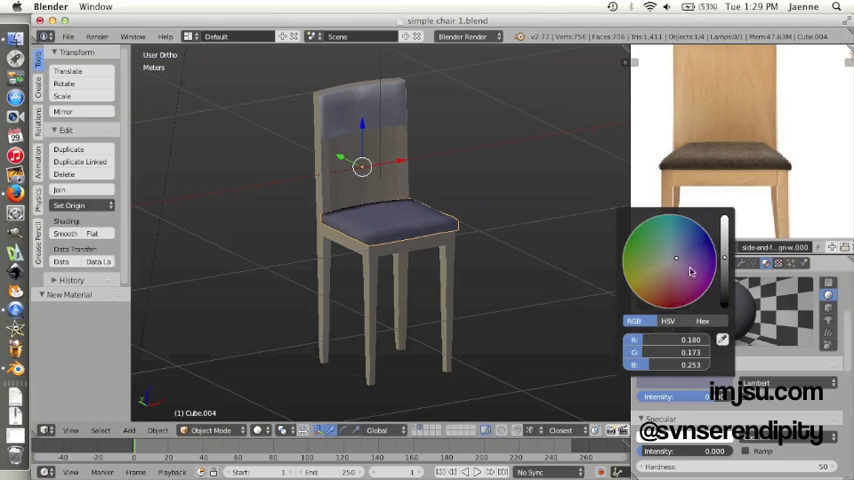
{"action": "left_click", "coordinate": [666, 268]}
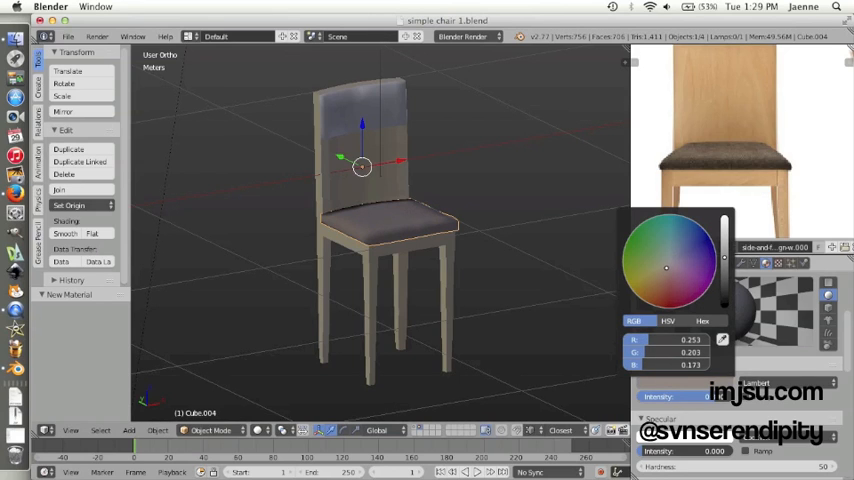
{"action": "left_click", "coordinate": [666, 272]}
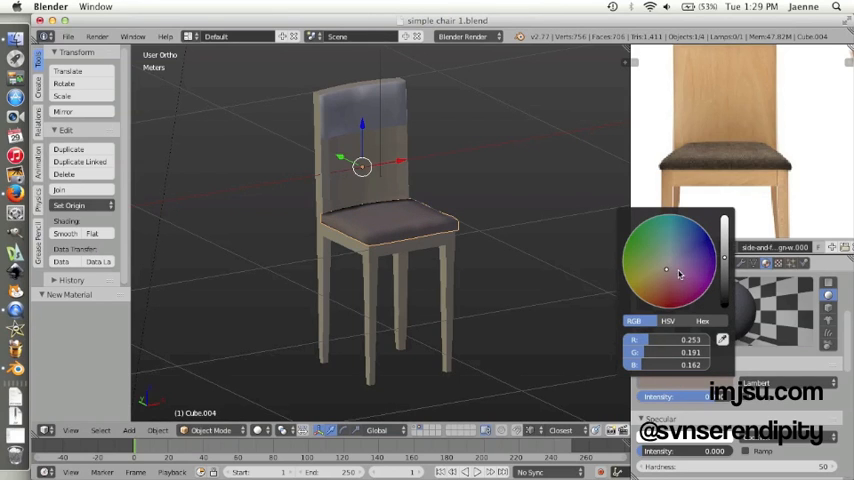
{"action": "left_click", "coordinate": [666, 270]}
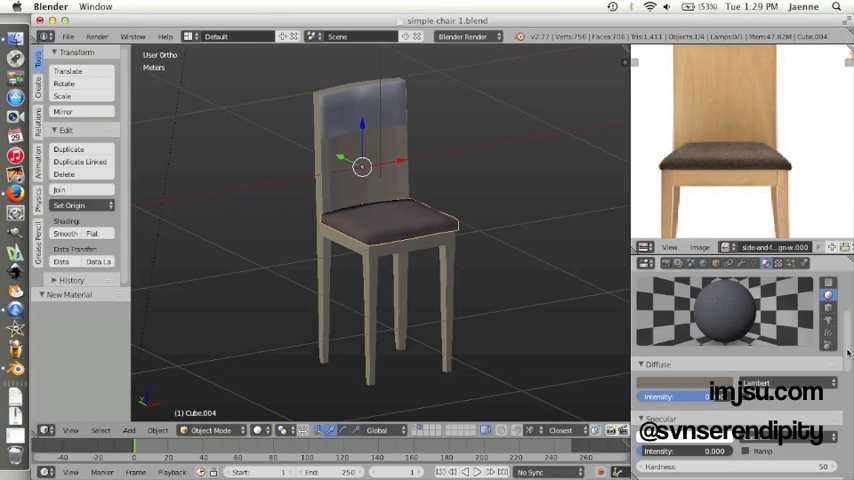
{"action": "scroll", "scroll_direction": "down", "scroll_amount": 3}
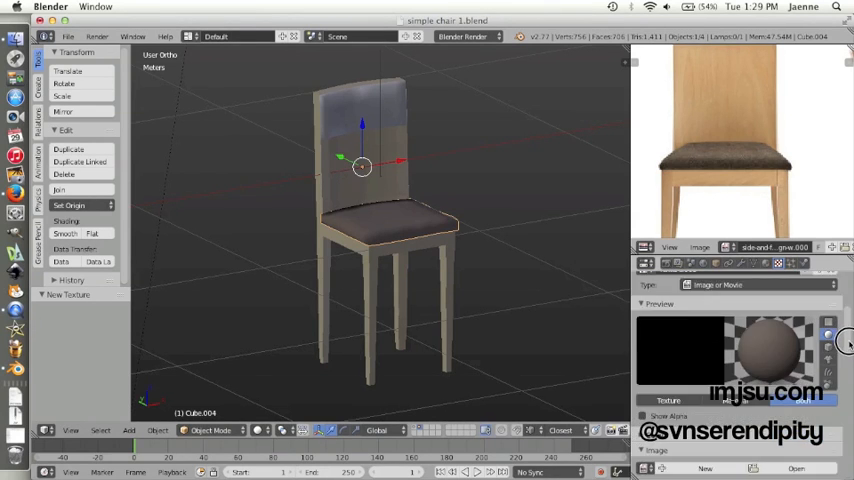
Step: Scroll the fabric material's texture settings toward the image options
{"action": "scroll", "scroll_direction": "down", "scroll_amount": 3}
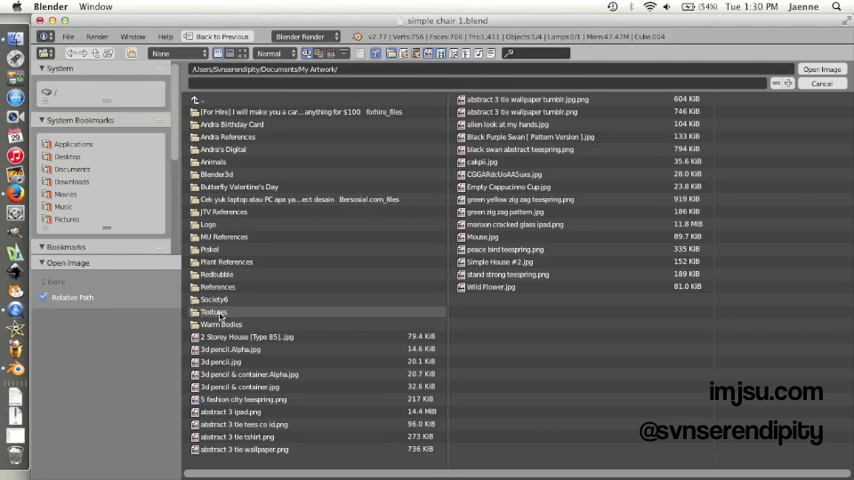
Step: Navigate the file browser from the Artwork folder into the Textures folder for the cushion image
{"action": "double_click", "coordinate": [216, 312]}
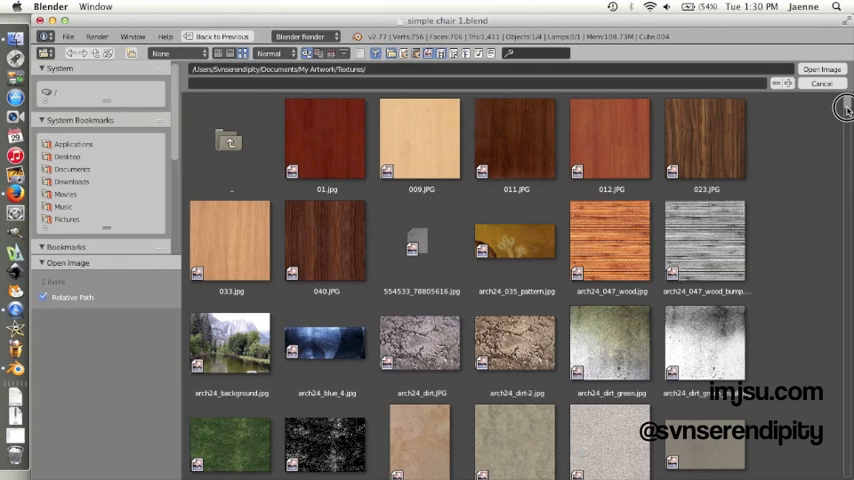
{"action": "scroll", "scroll_direction": "down", "scroll_amount": 3}
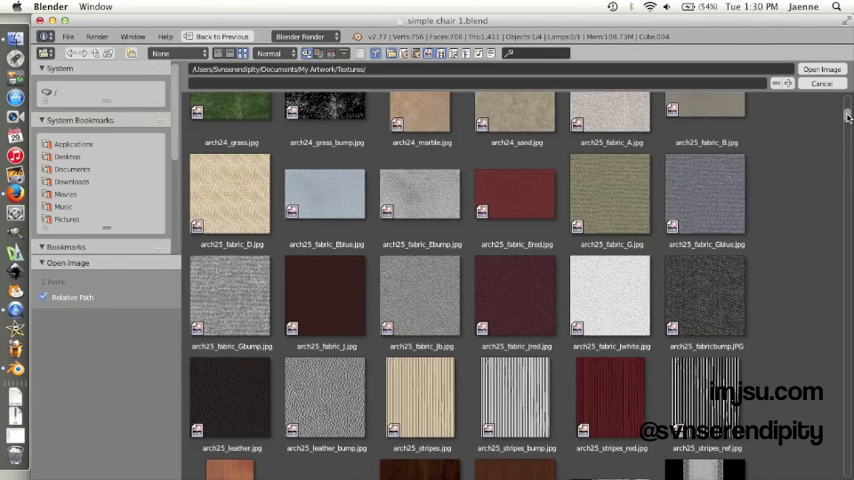
{"action": "left_click", "coordinate": [704, 196]}
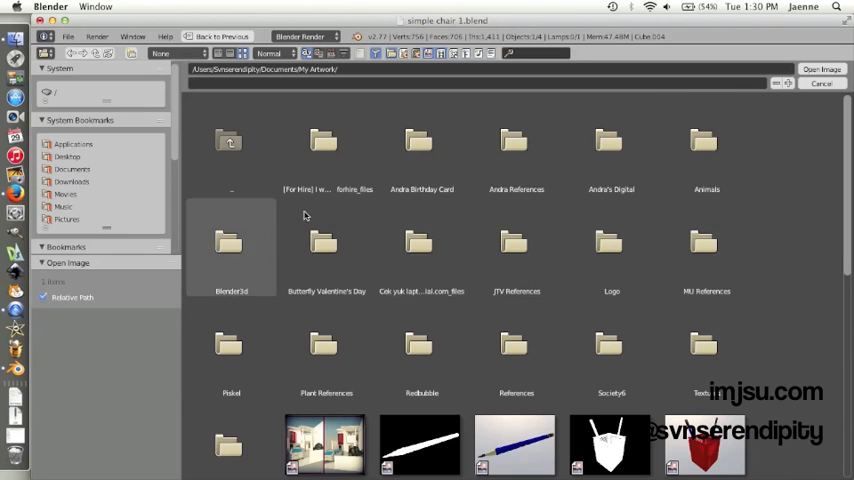
{"action": "left_click", "coordinate": [516, 350]}
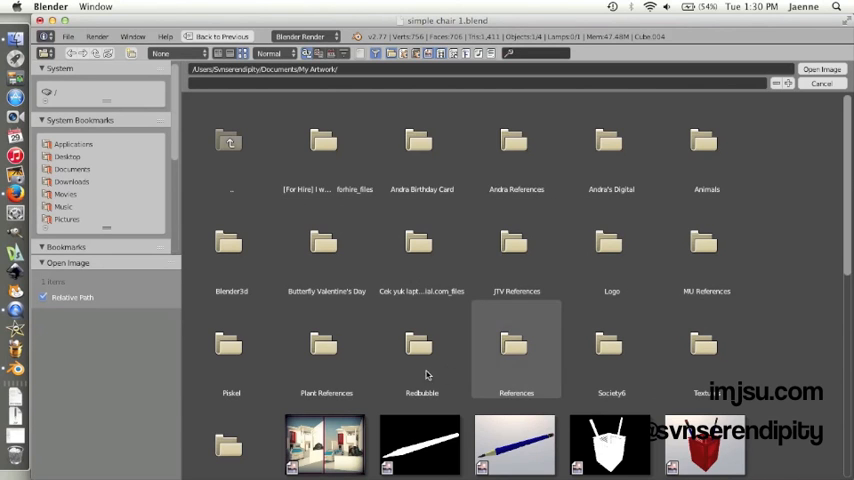
{"action": "double_click", "coordinate": [516, 350]}
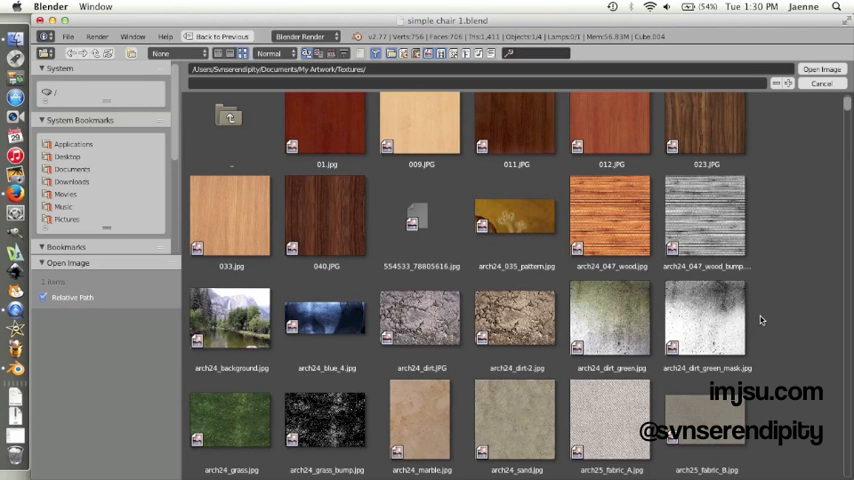
{"action": "scroll", "scroll_direction": "down", "scroll_amount": 3}
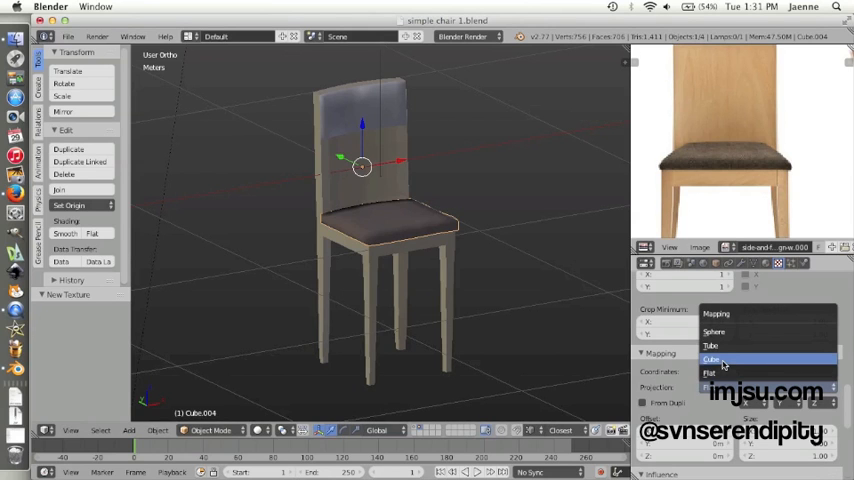
Step: Set the texture mapping to Cube projection and switch to the render settings
{"action": "left_click", "coordinate": [712, 360]}
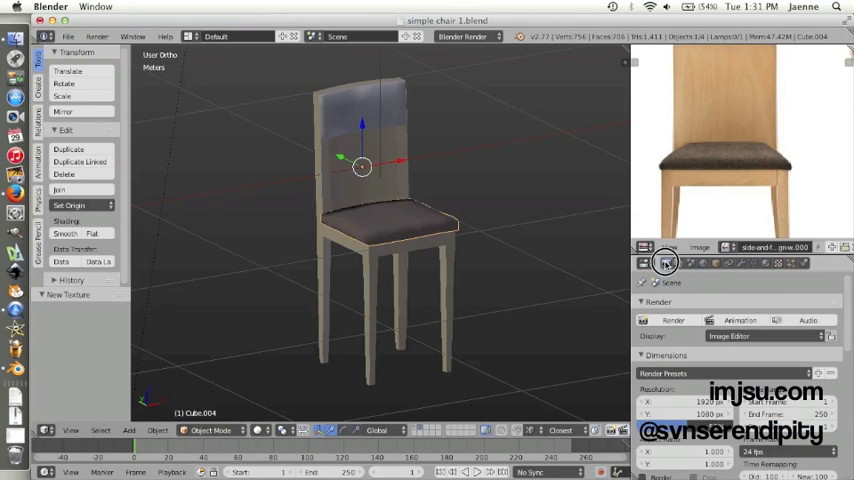
{"action": "left_click", "coordinate": [674, 320]}
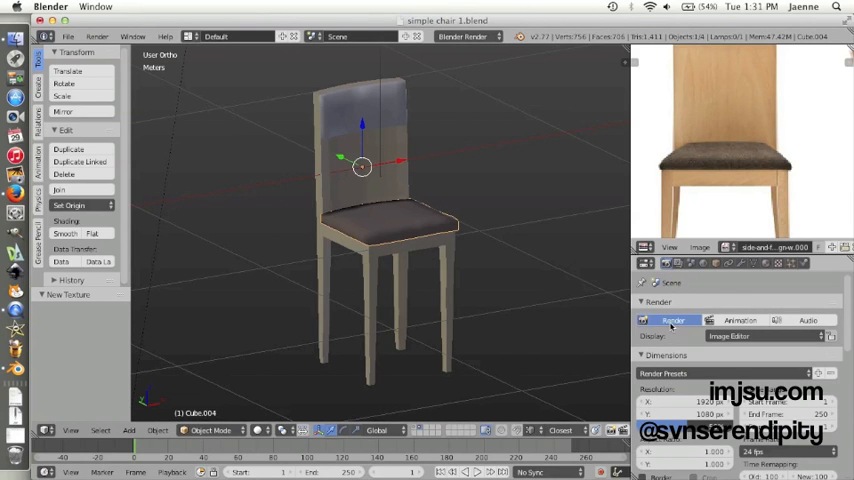
{"action": "left_click", "coordinate": [672, 320]}
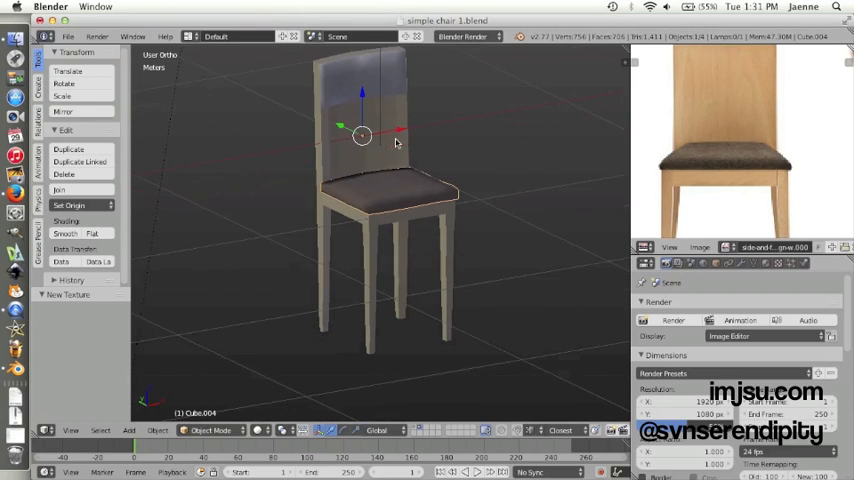
Step: Zoom in on the chair and select the backrest cushion
{"action": "left_click_drag", "start_coordinate": [400, 140], "coordinate": [378, 148]}
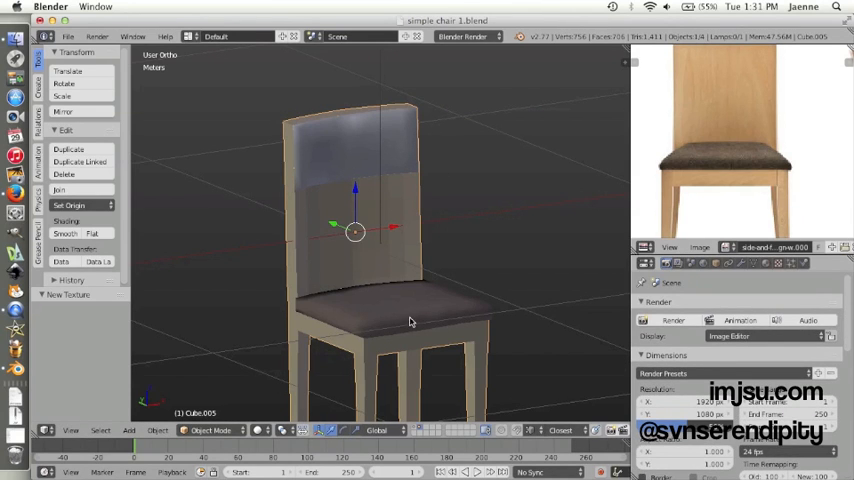
{"action": "left_click", "coordinate": [410, 320]}
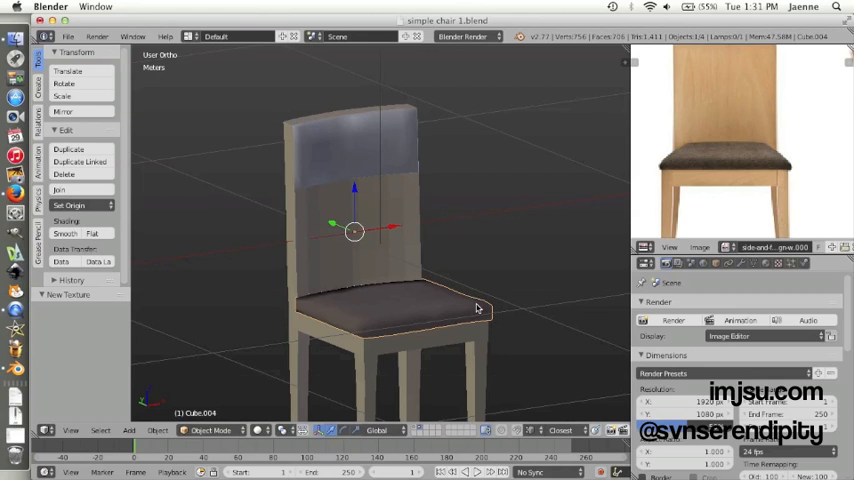
{"action": "mouse_move", "coordinate": [440, 312]}
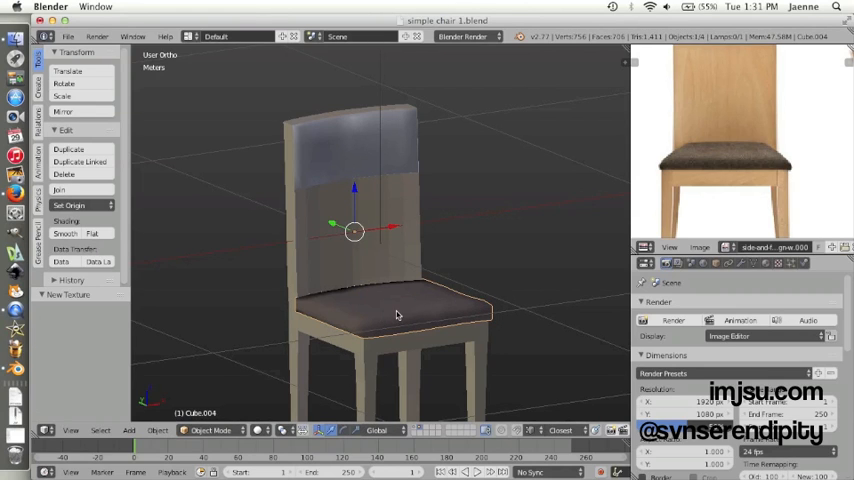
{"action": "mouse_move", "coordinate": [388, 280]}
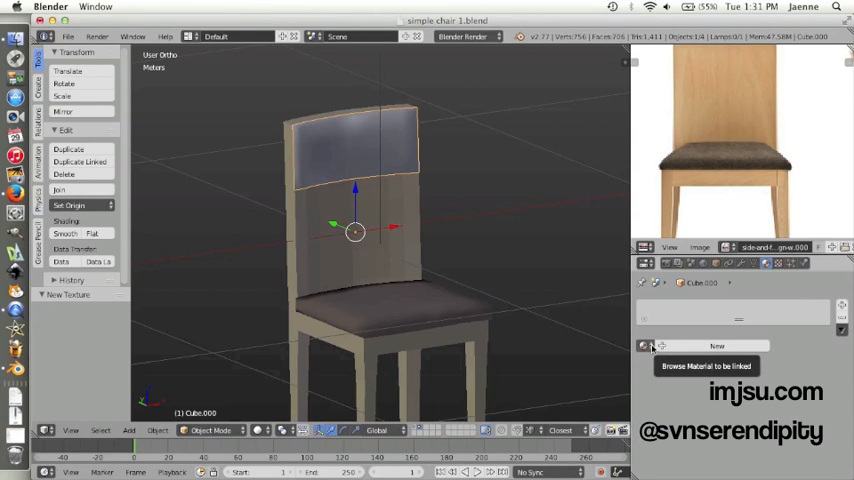
Step: Reuse the seat's dark fabric material on the backrest cushion and check it in a test render
{"action": "left_click", "coordinate": [644, 344]}
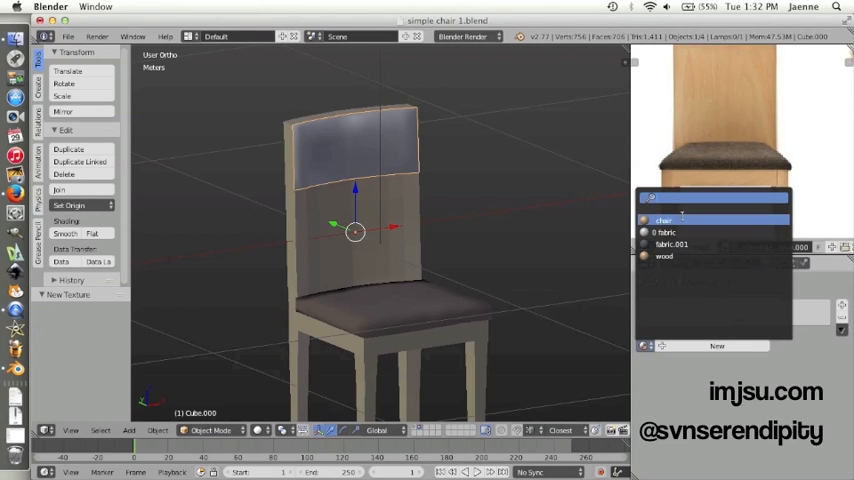
{"action": "left_click", "coordinate": [684, 244]}
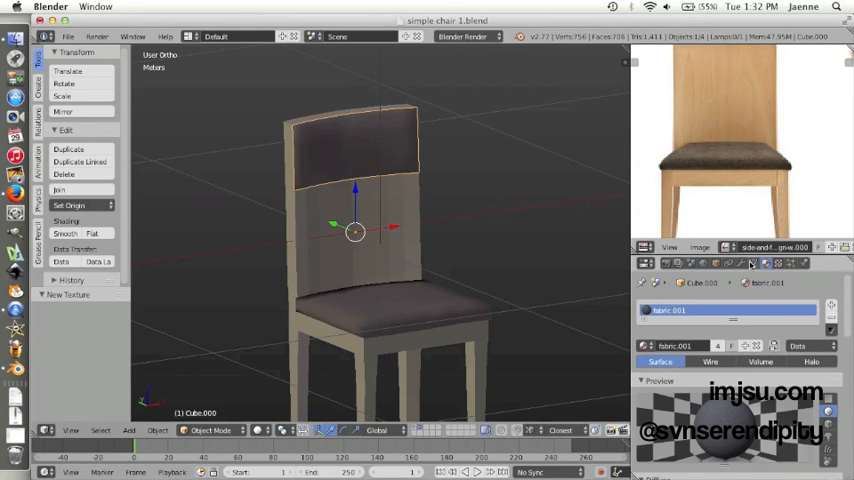
{"action": "left_click", "coordinate": [648, 264]}
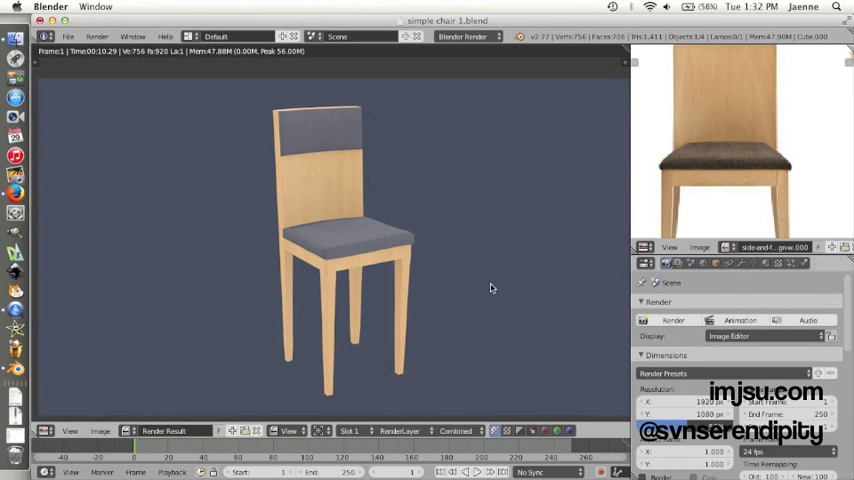
{"action": "mouse_move", "coordinate": [480, 240]}
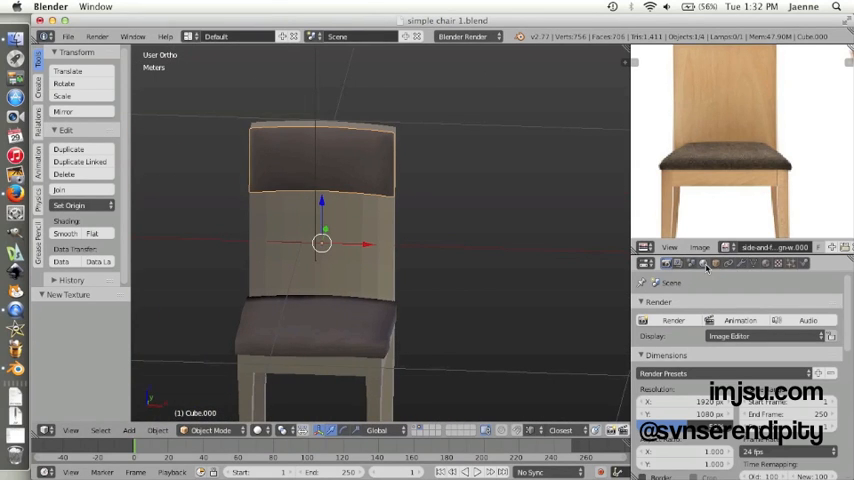
Step: Enable Ambient Occlusion with Approximate gather in the World lighting settings
{"action": "left_click", "coordinate": [704, 264]}
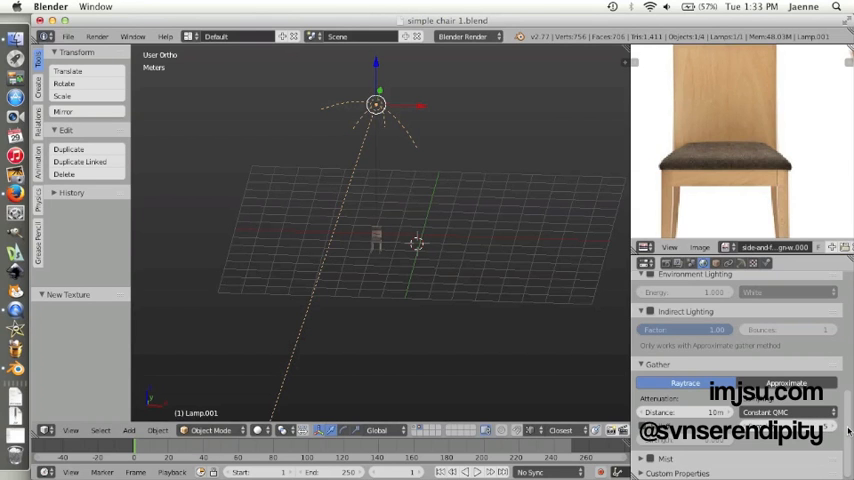
{"action": "scroll", "scroll_direction": "down", "scroll_amount": 3}
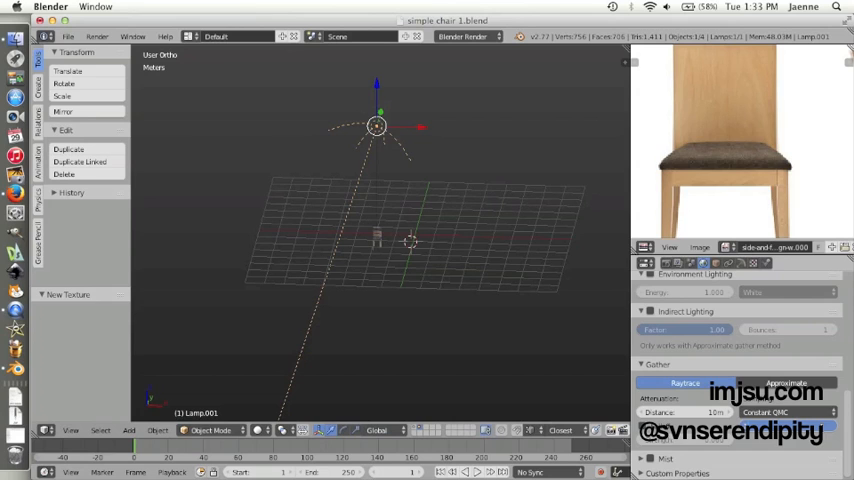
{"action": "mouse_move", "coordinate": [490, 308]}
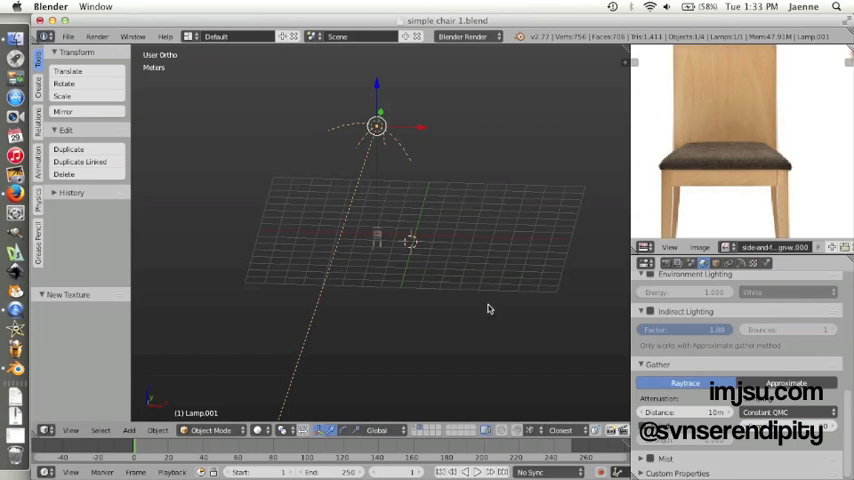
Step: Render the final image of the wood-and-fabric chair via Render > Render Image
{"action": "left_click", "coordinate": [96, 36]}
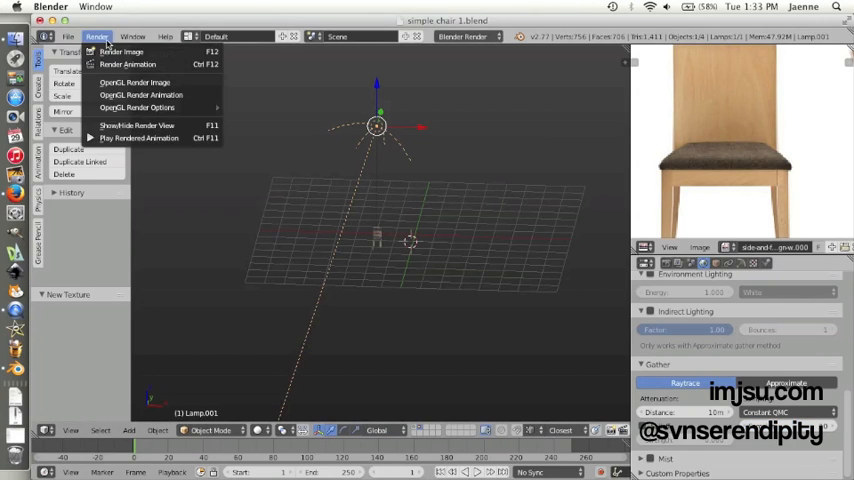
{"action": "left_click", "coordinate": [122, 52]}
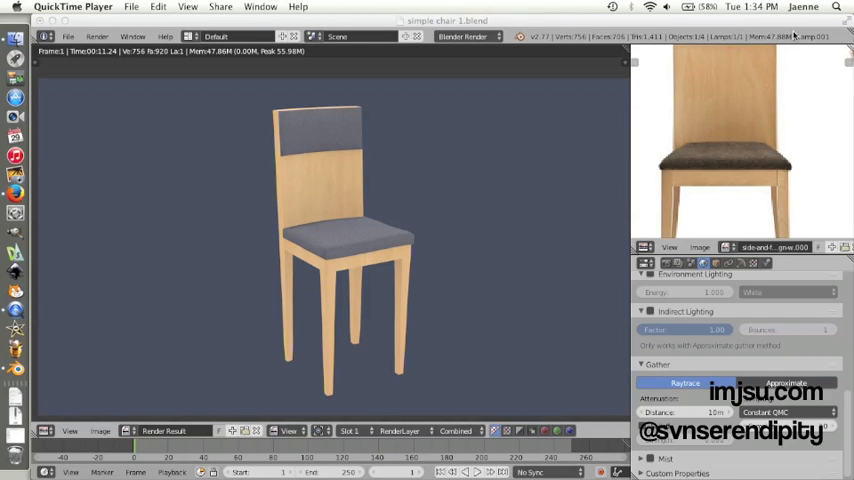
{"action": "mouse_move", "coordinate": [756, 48]}
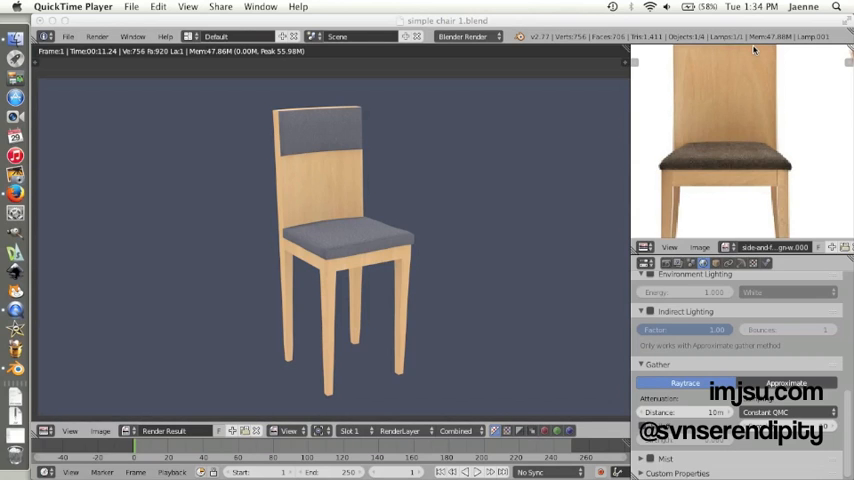
{"action": "mouse_move", "coordinate": [752, 52]}
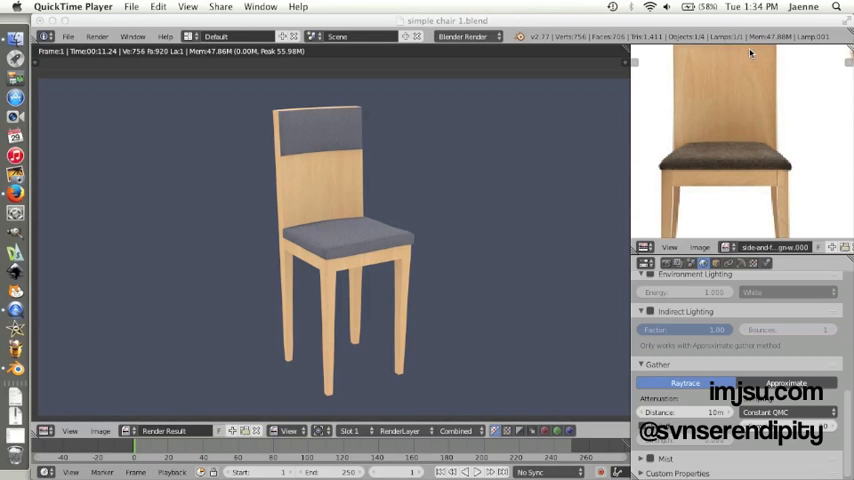